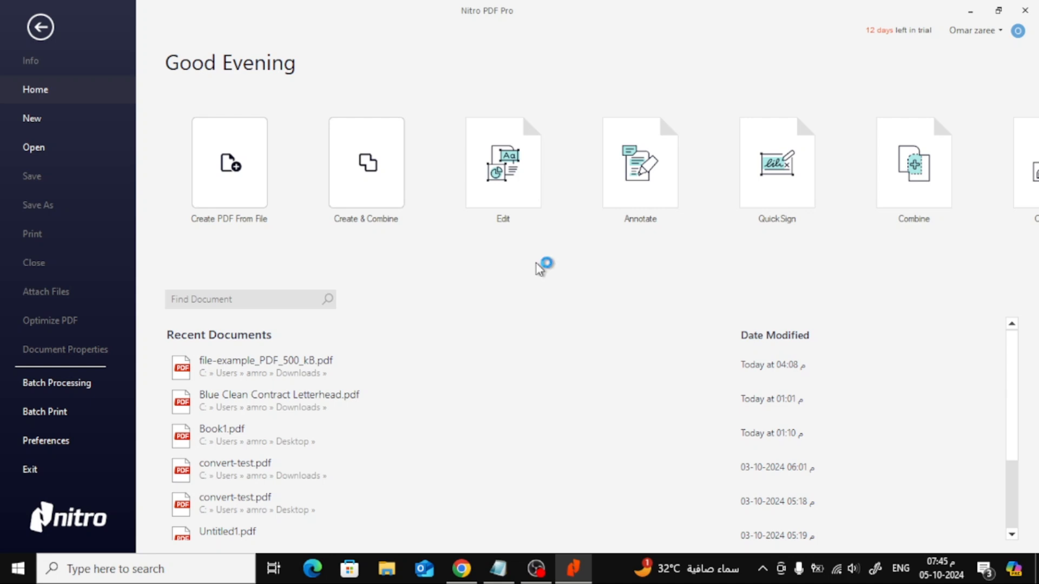
pyautogui.moveTo(539, 269)
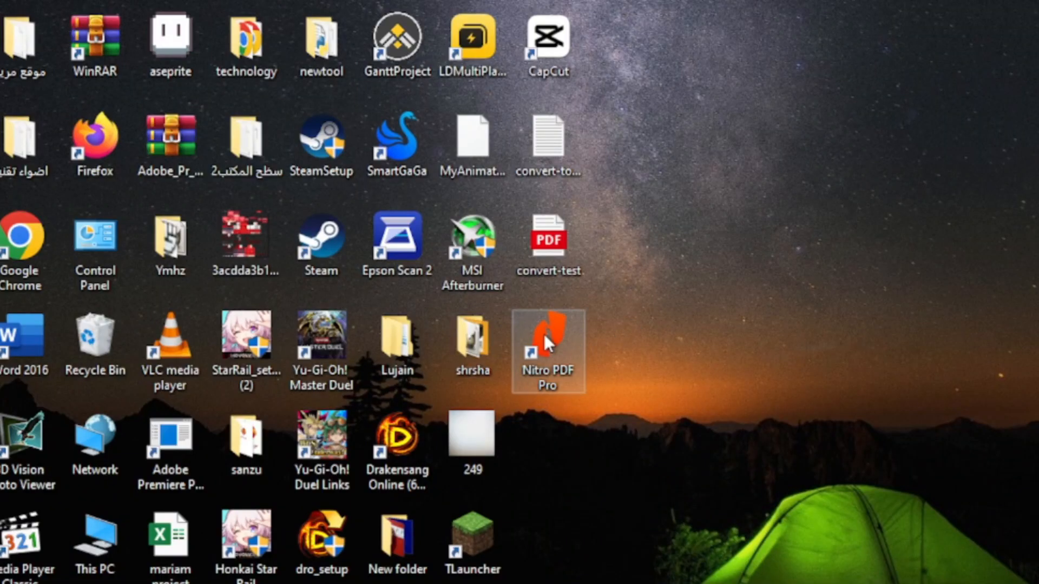
# Step: Launch Nitro PDF Pro with file-example_PDF_500_kB.pdf open
pyautogui.doubleClick(547, 331)
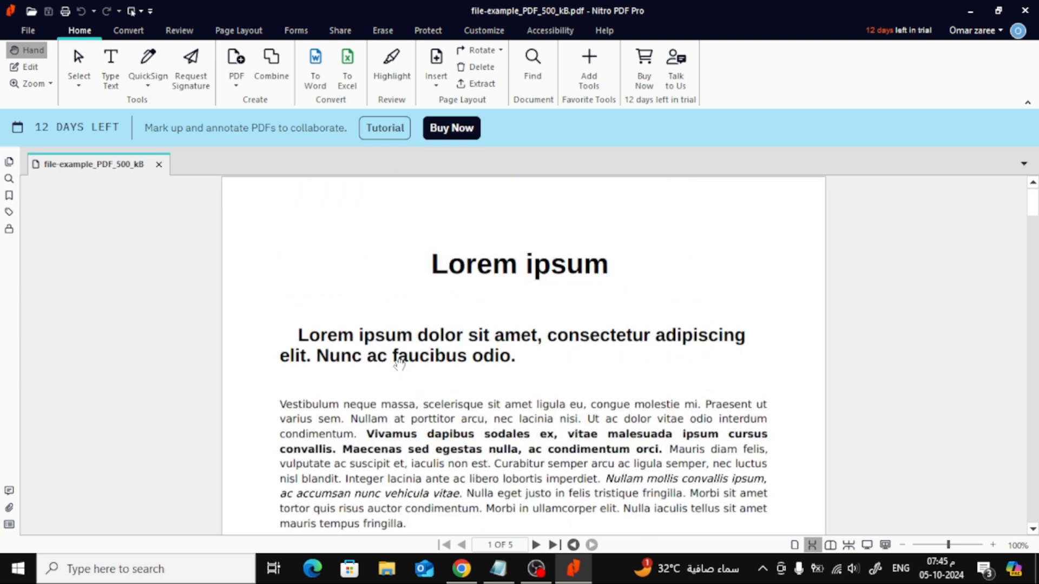
pyautogui.moveTo(390, 348)
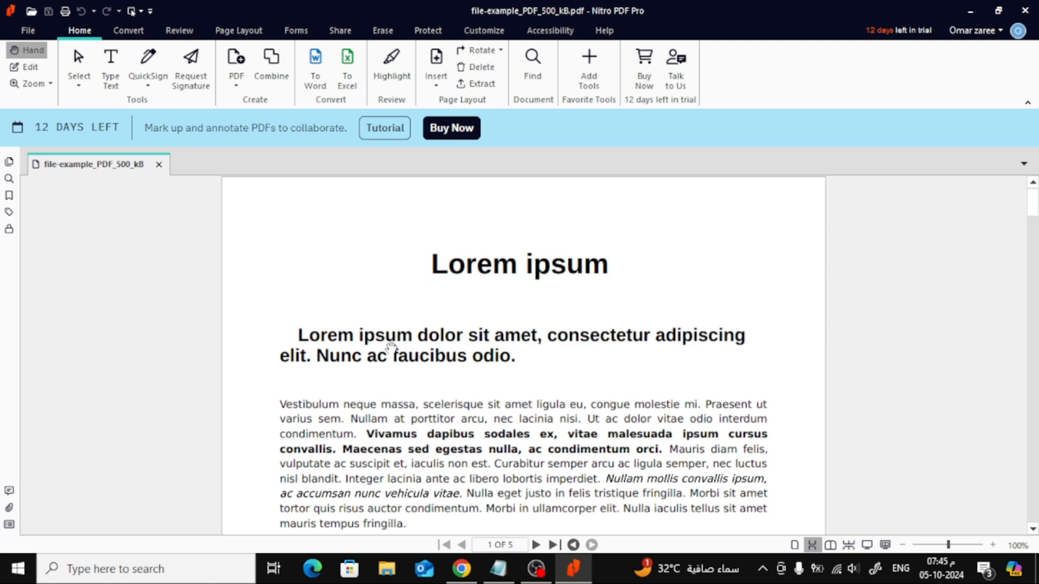
pyautogui.moveTo(246, 34)
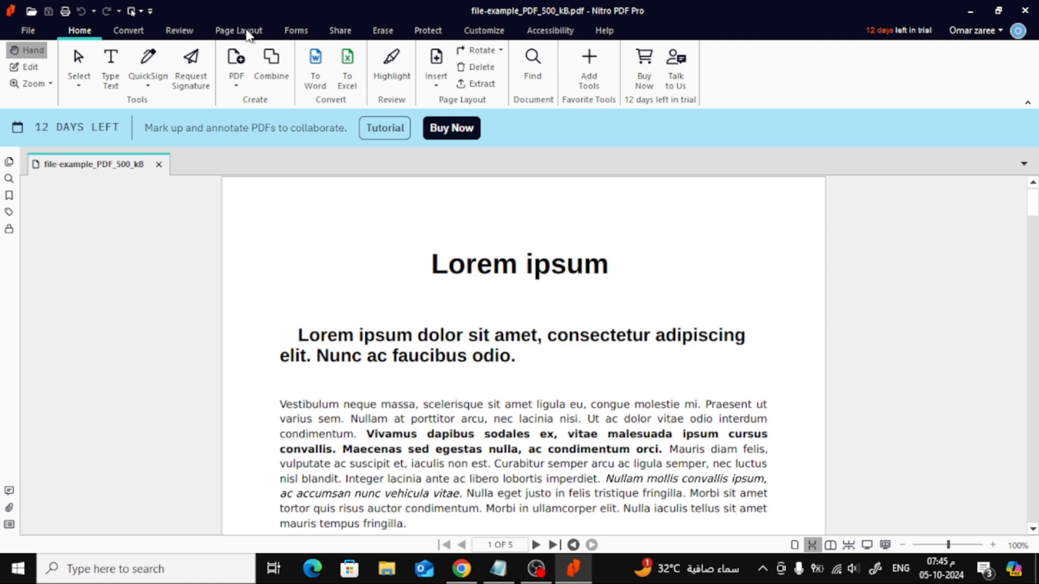
# Step: Open Page Layout > Watermark and create a new profile named 'test'
pyautogui.click(238, 30)
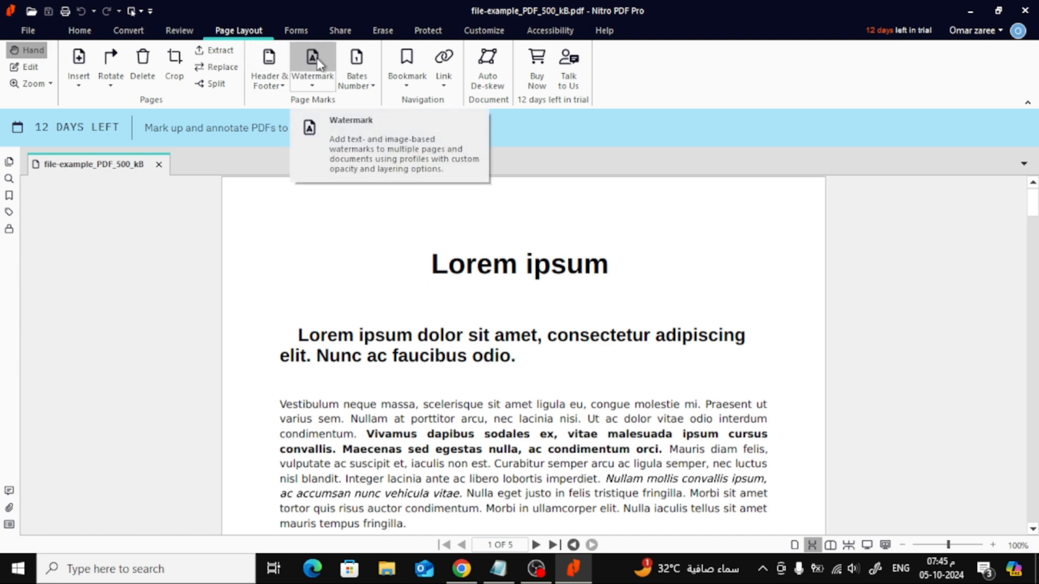
pyautogui.click(312, 63)
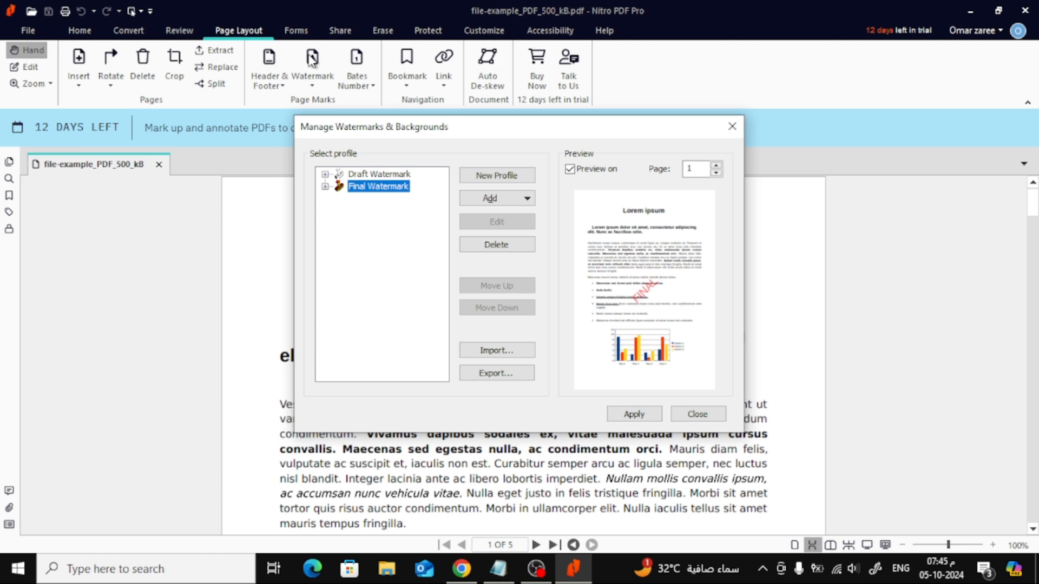
pyautogui.moveTo(408, 212)
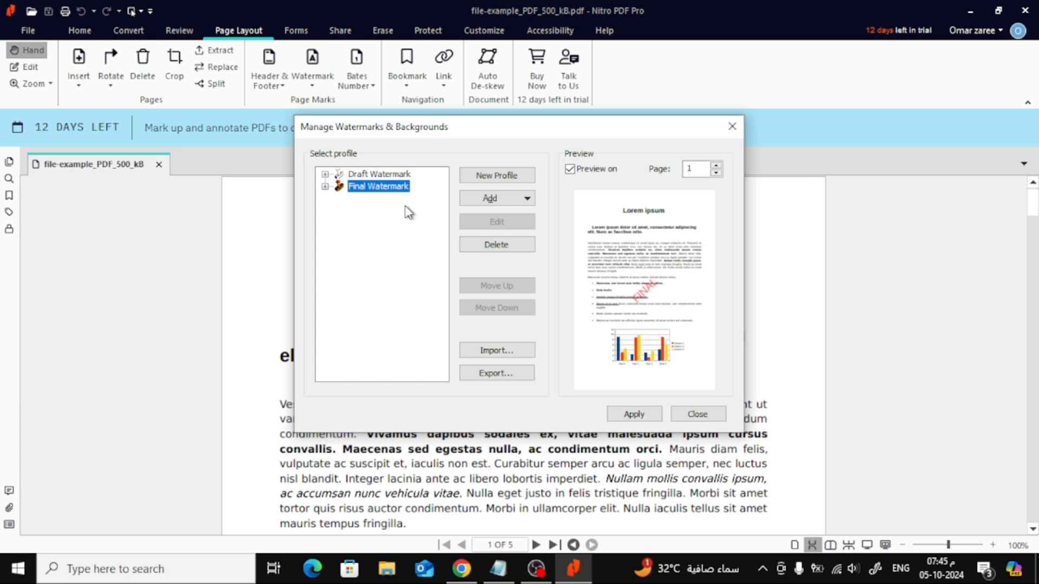
pyautogui.click(496, 175)
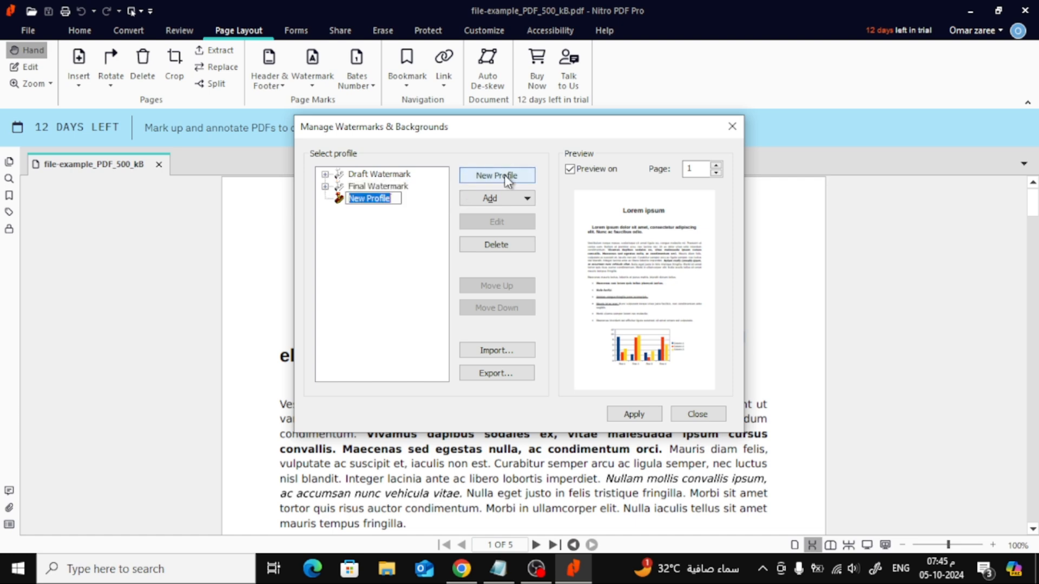
pyautogui.write('test')
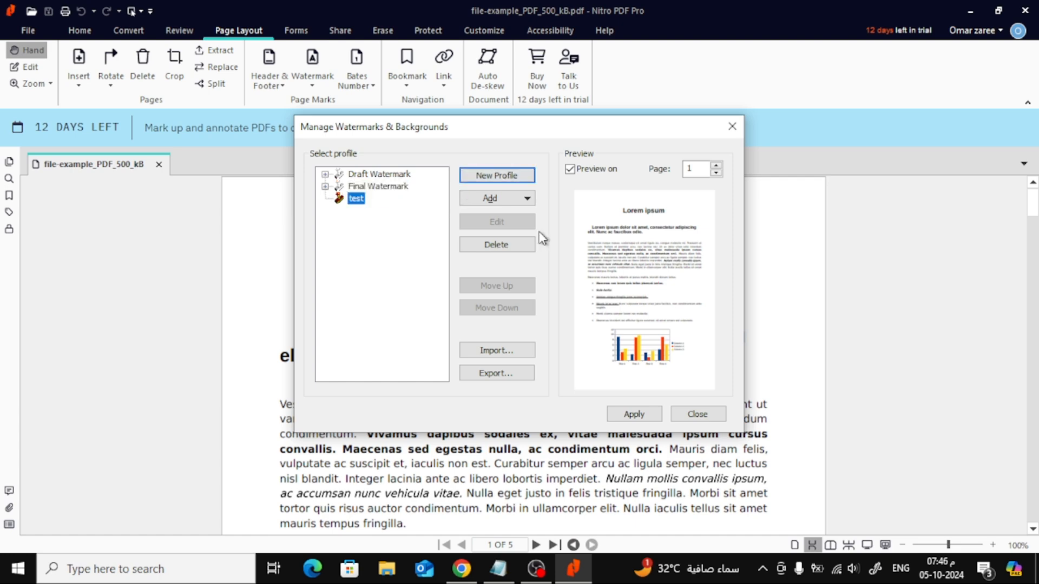
pyautogui.moveTo(539, 234)
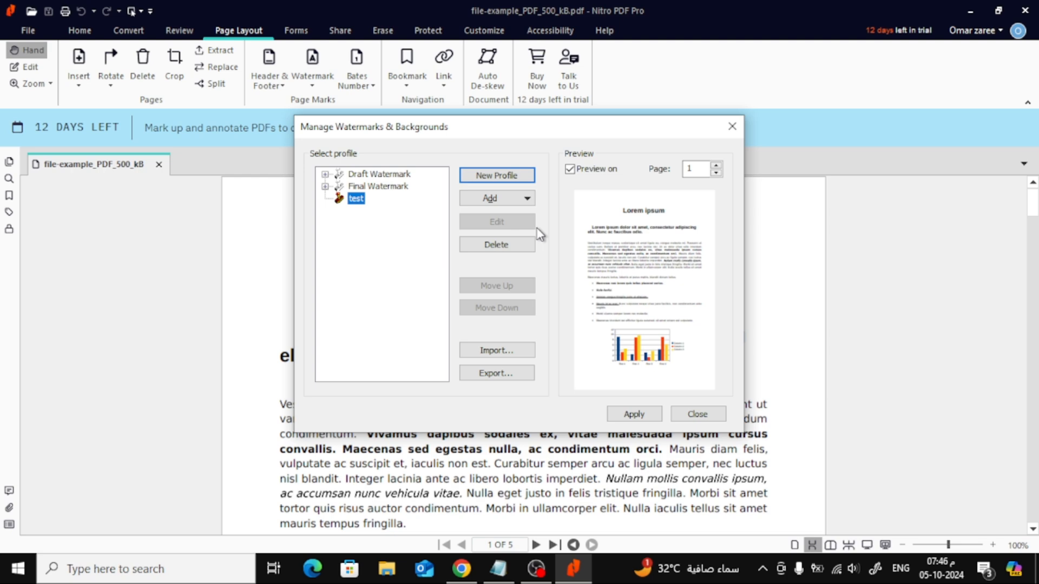
pyautogui.moveTo(426, 224)
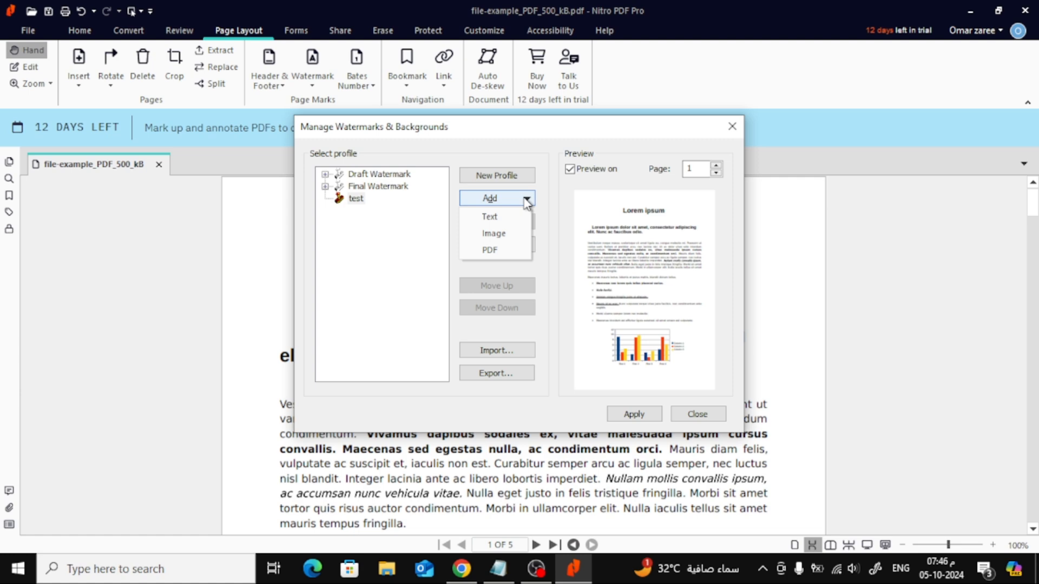
pyautogui.moveTo(526, 205)
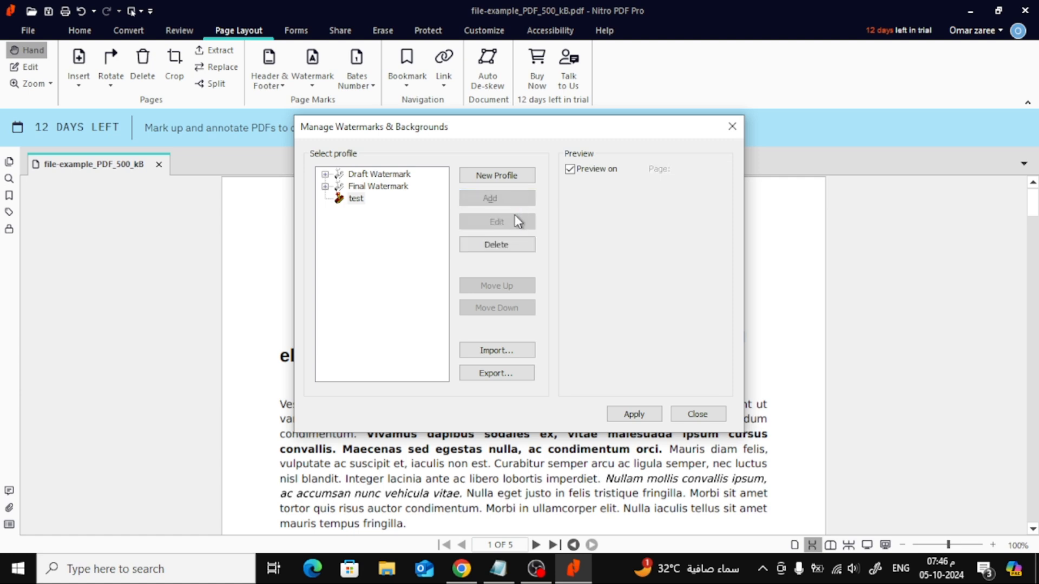
# Step: Enter 'Watermark Co' as the text watermark
pyautogui.click(495, 174)
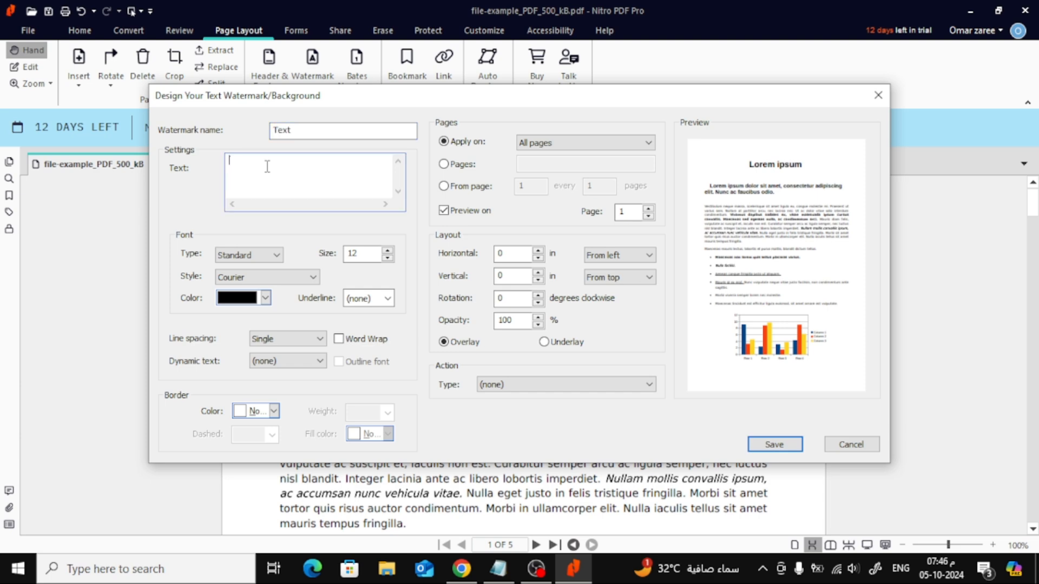
pyautogui.write('Wat')
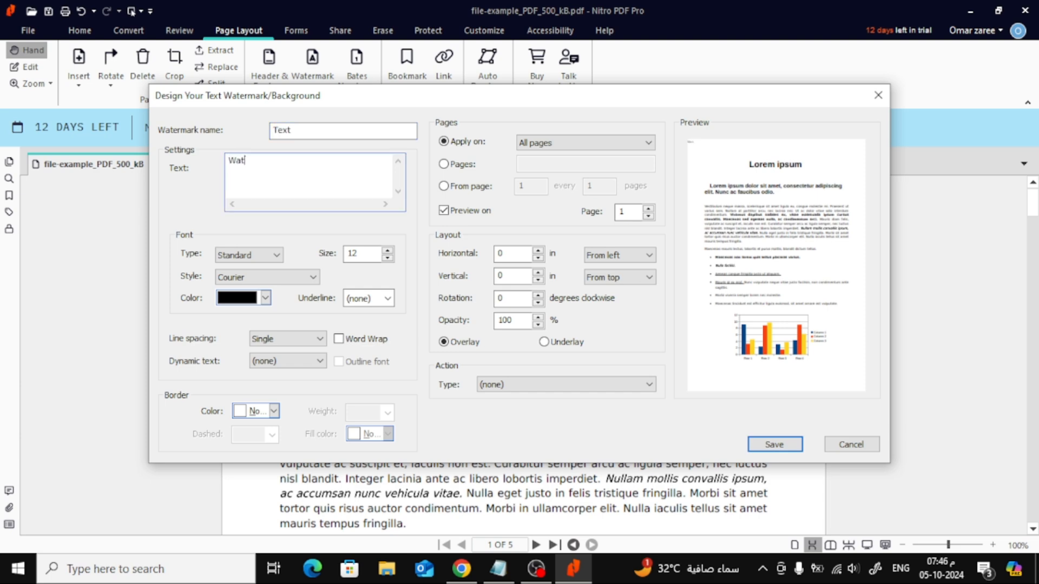
pyautogui.write('ermar')
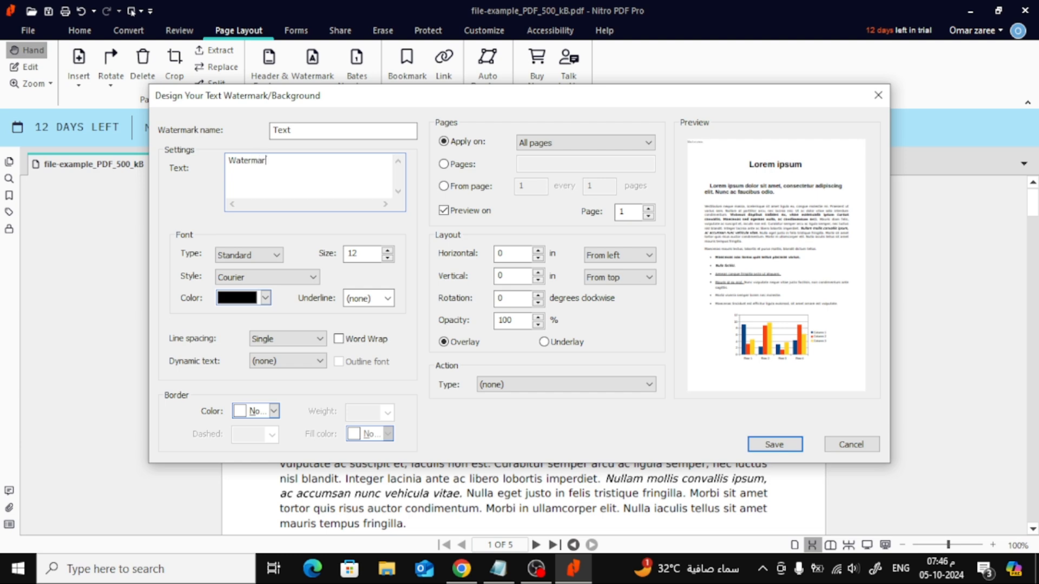
pyautogui.write('k Co')
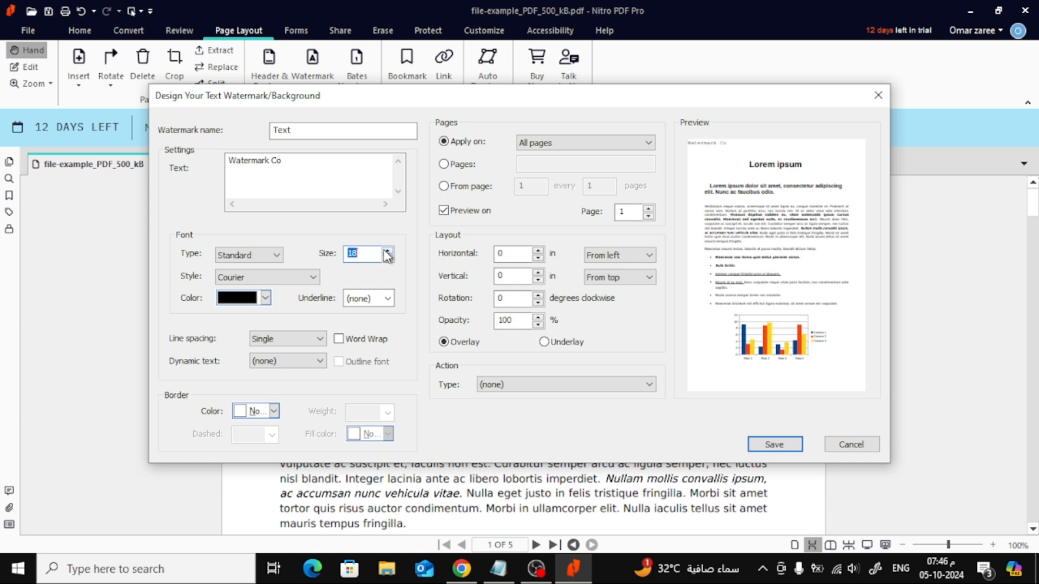
# Step: Raise the watermark font size to 24 and choose Courier-Bold
pyautogui.click(388, 250)
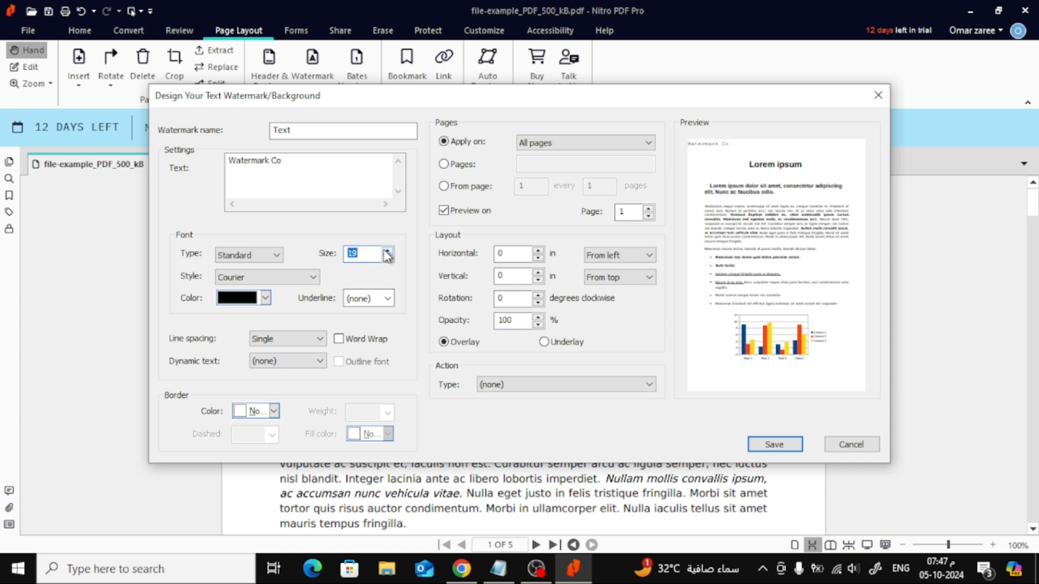
pyautogui.click(388, 250)
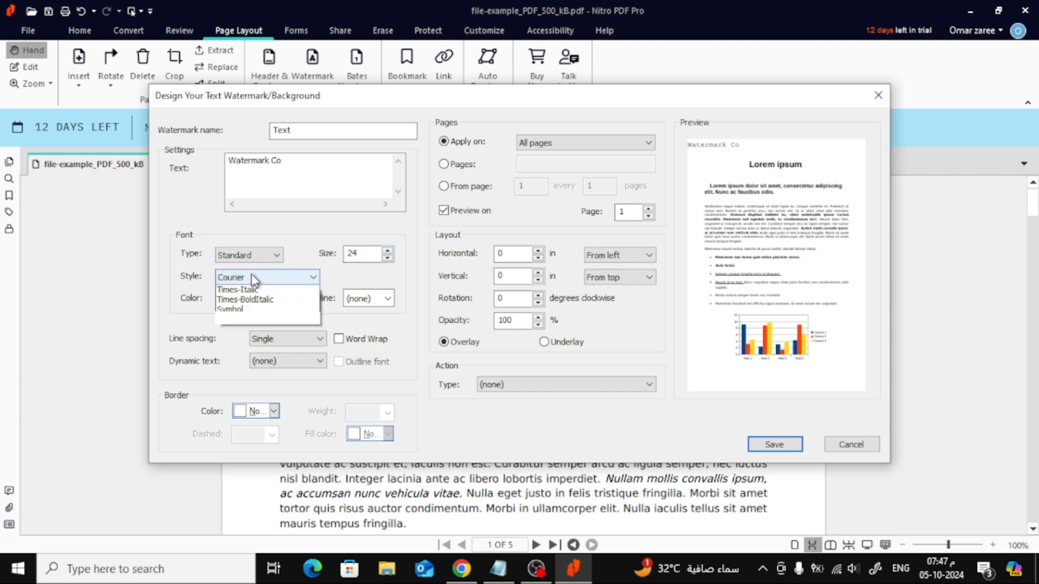
pyautogui.click(245, 277)
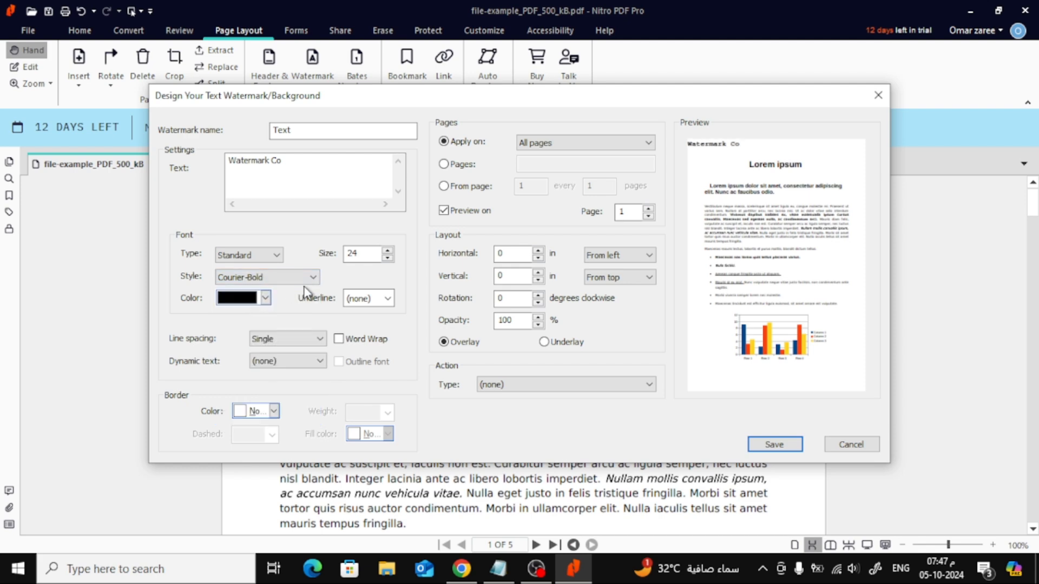
pyautogui.click(265, 297)
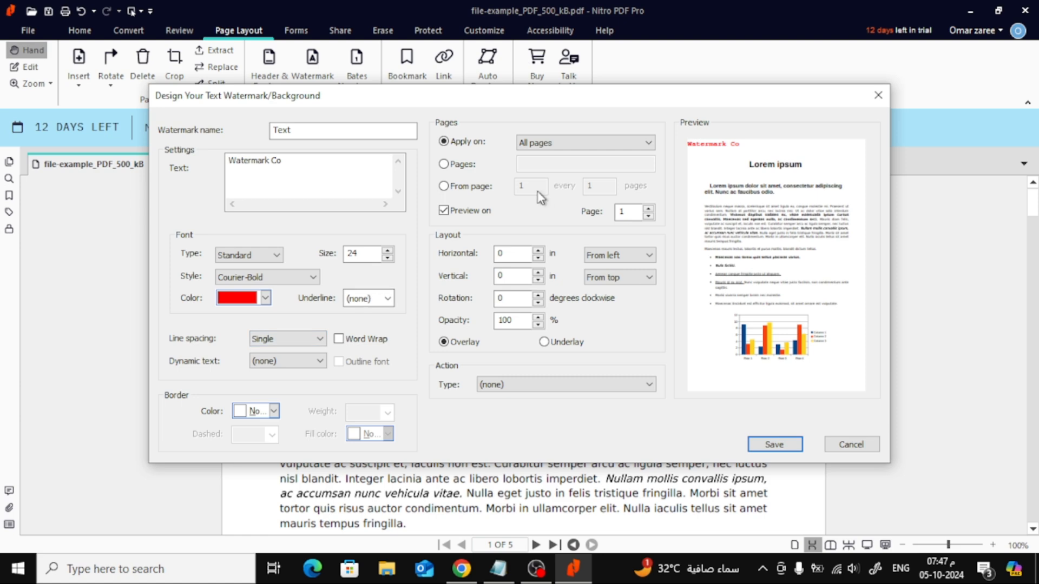
pyautogui.click(583, 142)
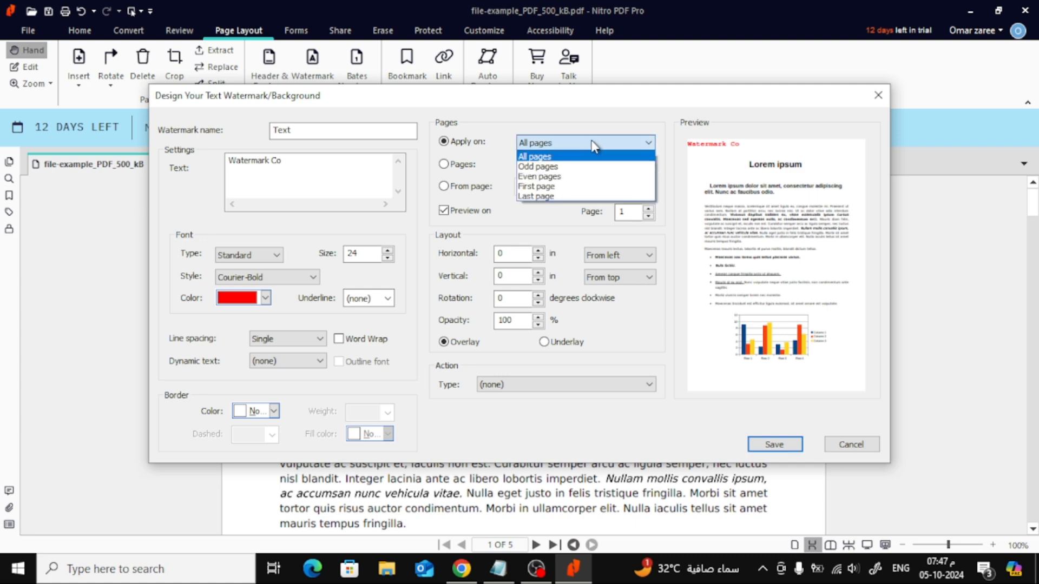
# Step: Keep the watermark on all pages, center it horizontally, and rotate it -25 degrees
pyautogui.click(534, 143)
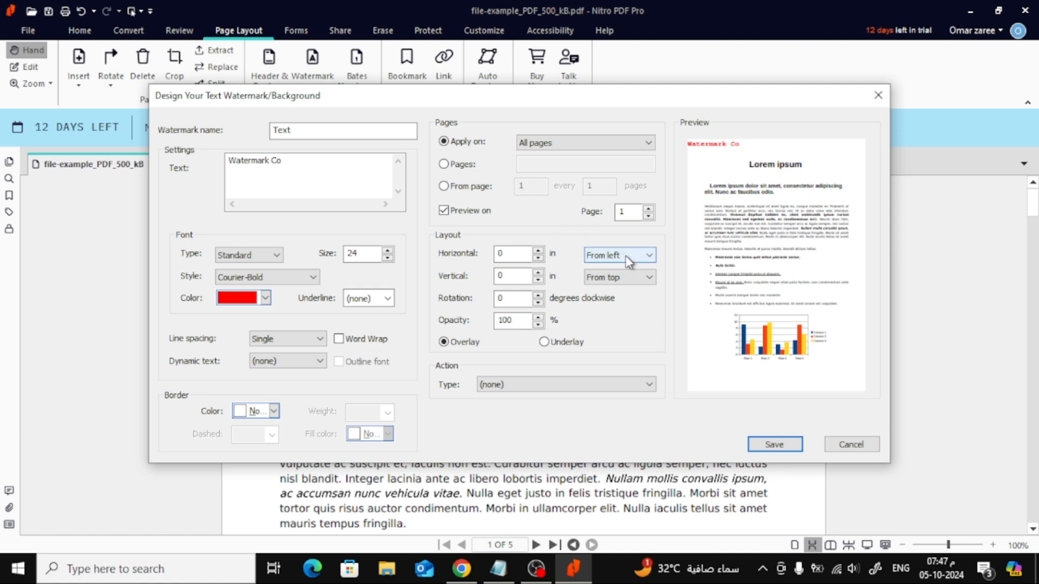
pyautogui.click(618, 255)
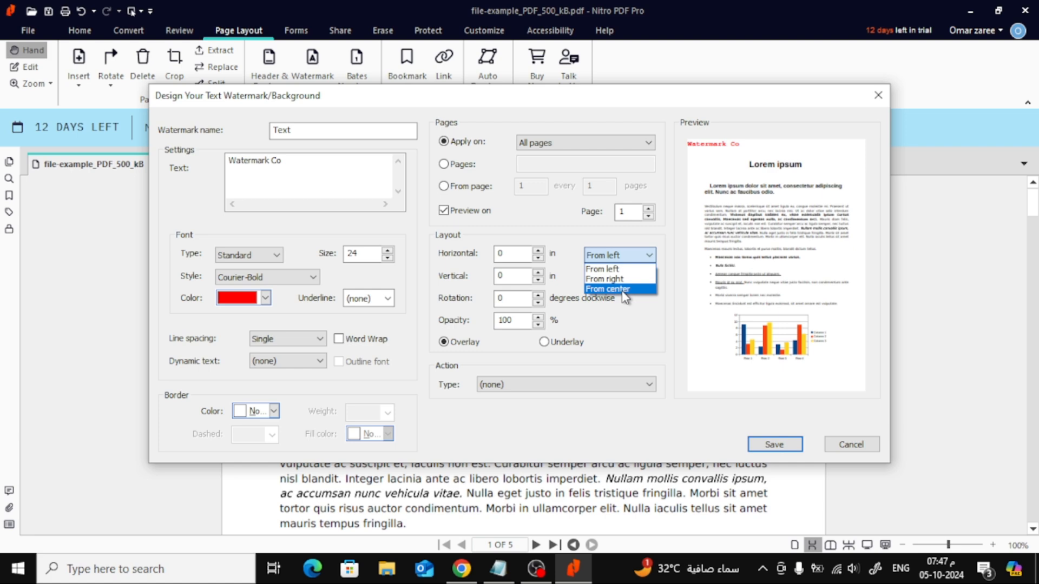
pyautogui.click(607, 289)
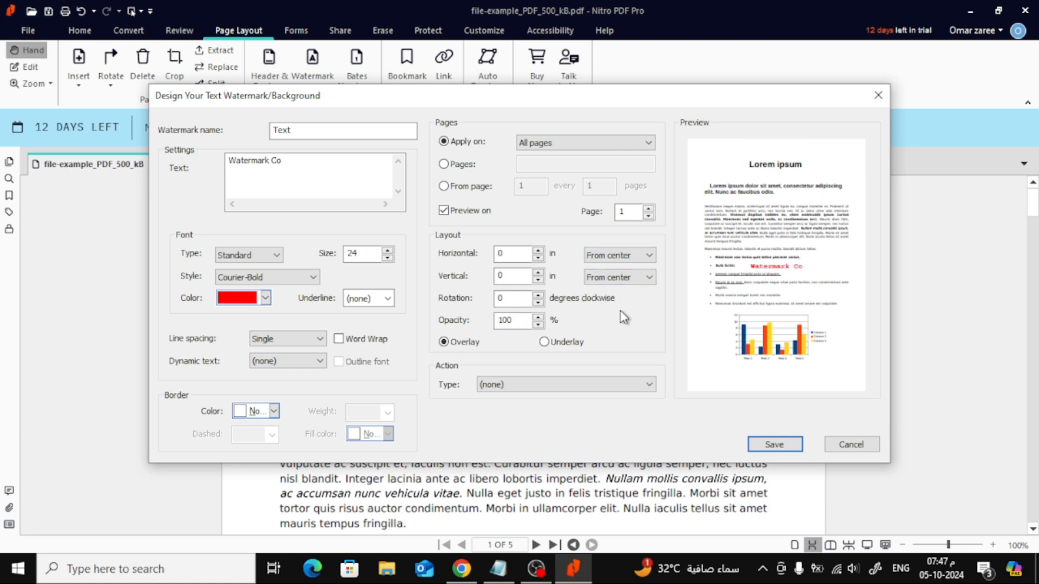
pyautogui.moveTo(546, 301)
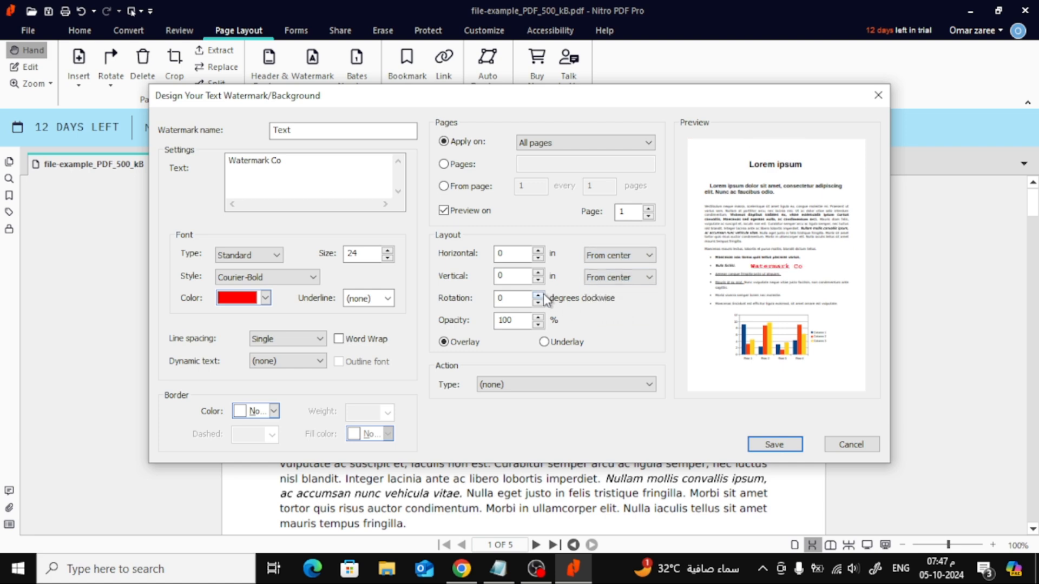
pyautogui.click(513, 298)
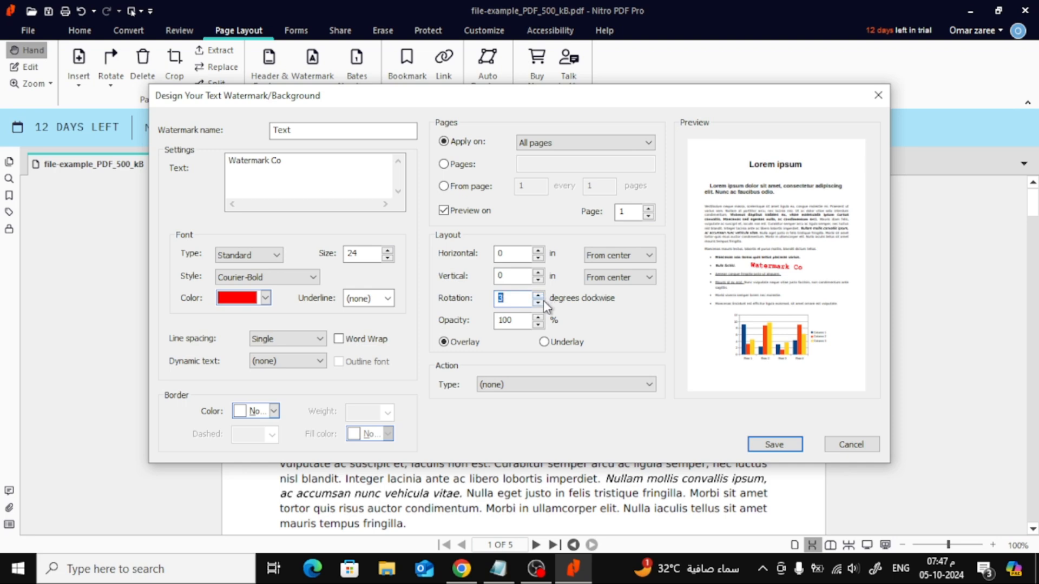
pyautogui.click(537, 294)
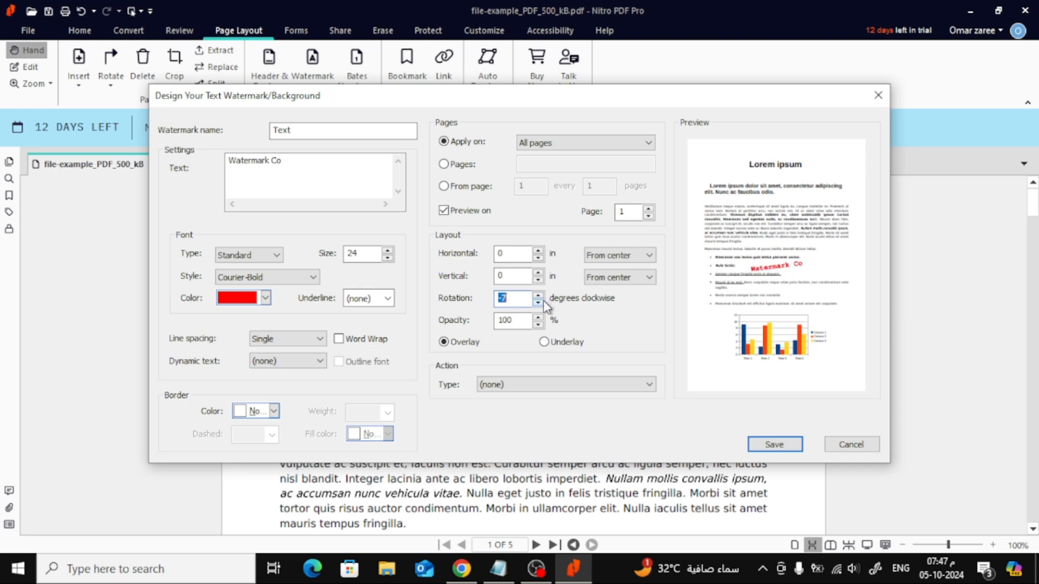
pyautogui.click(538, 302)
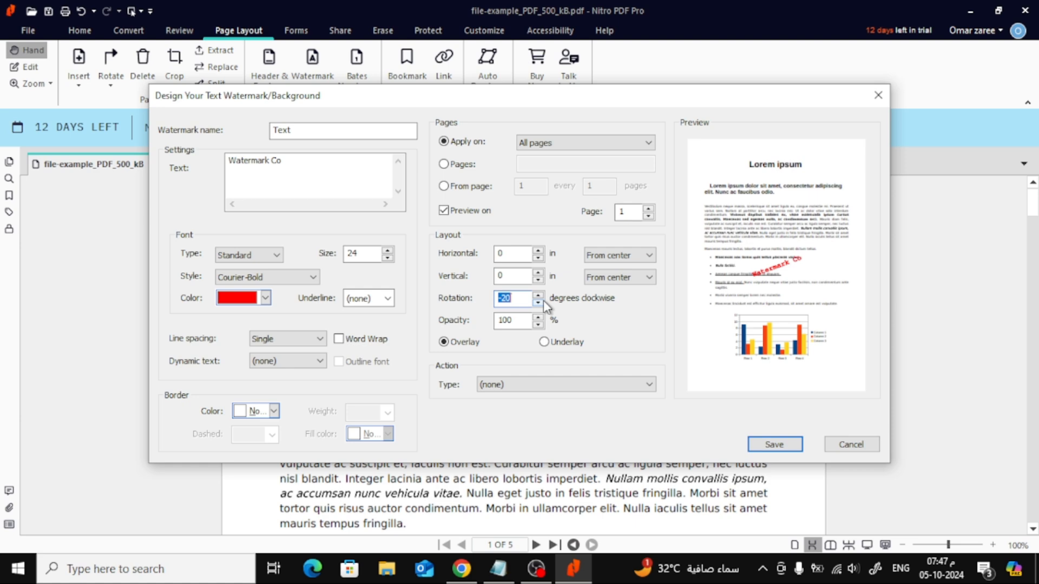
pyautogui.click(538, 301)
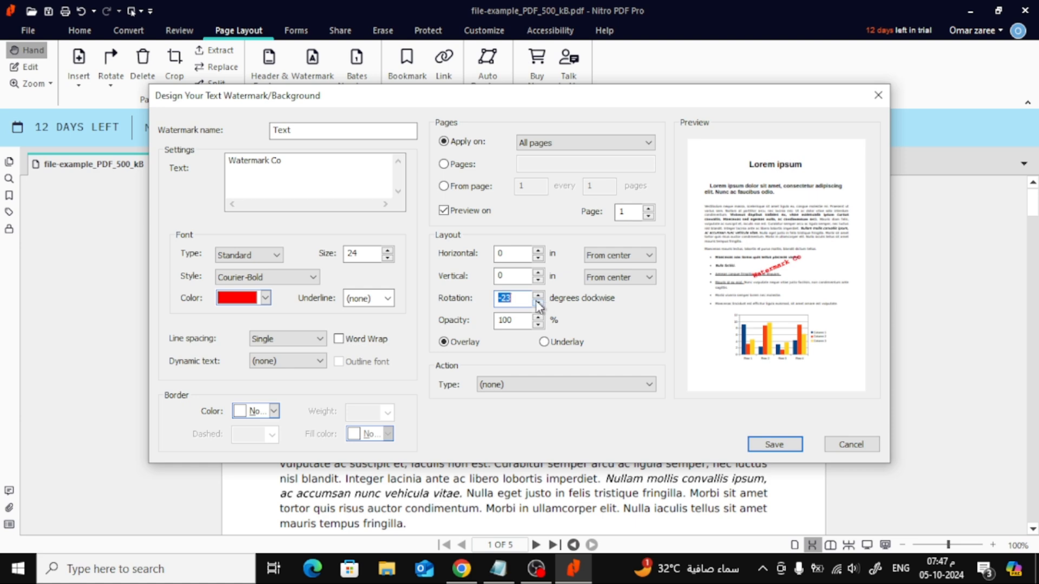
pyautogui.click(538, 302)
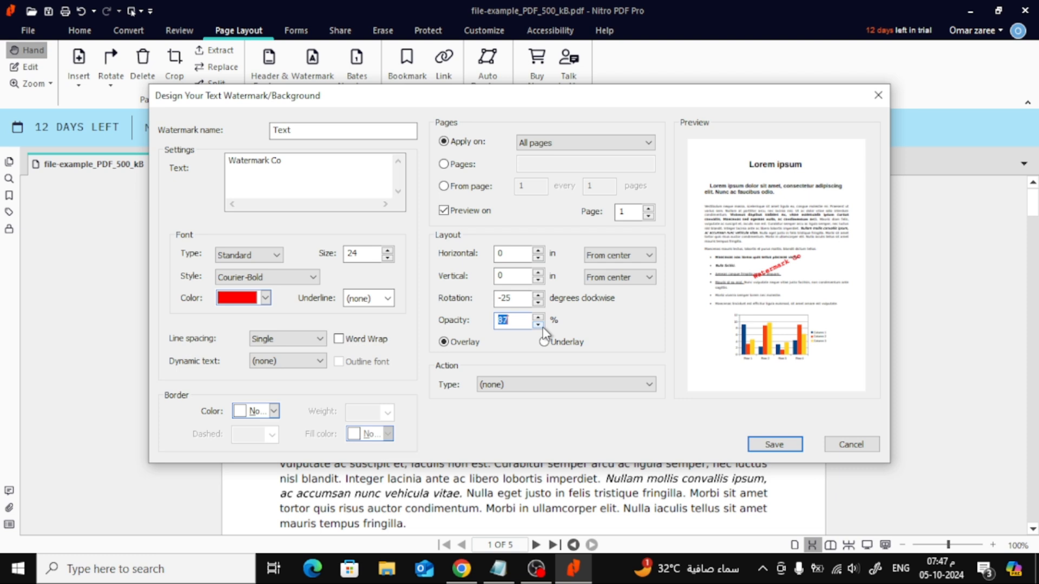
# Step: Enlarge the text to 54, lower opacity to about 42%, and save the watermark
pyautogui.click(537, 318)
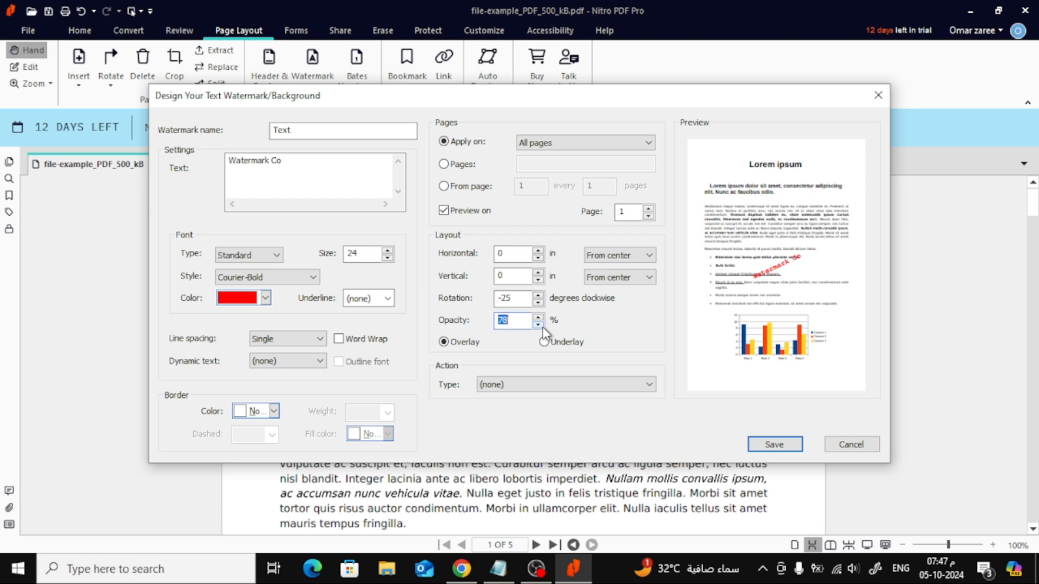
pyautogui.click(537, 325)
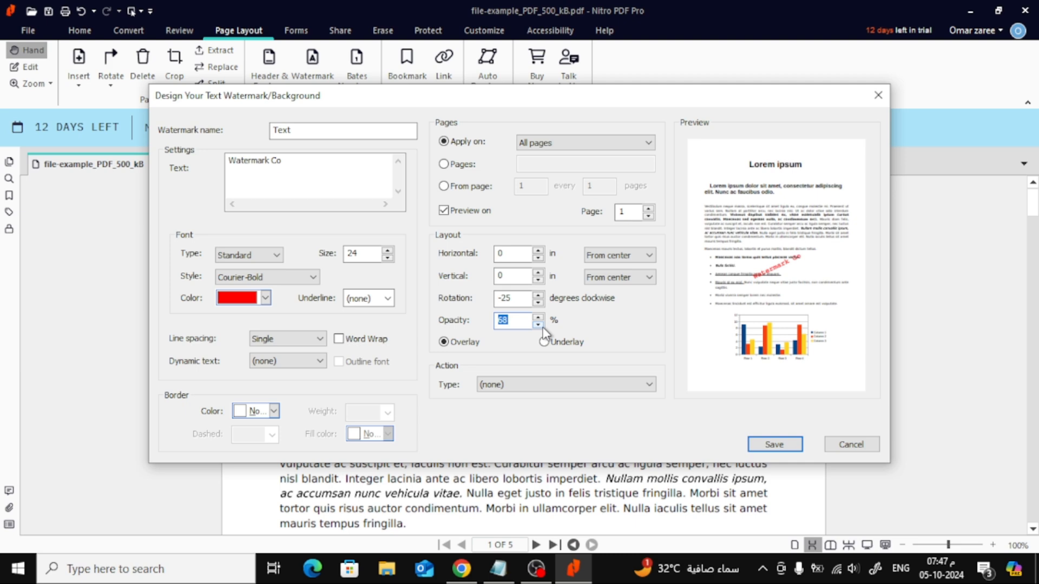
pyautogui.click(537, 324)
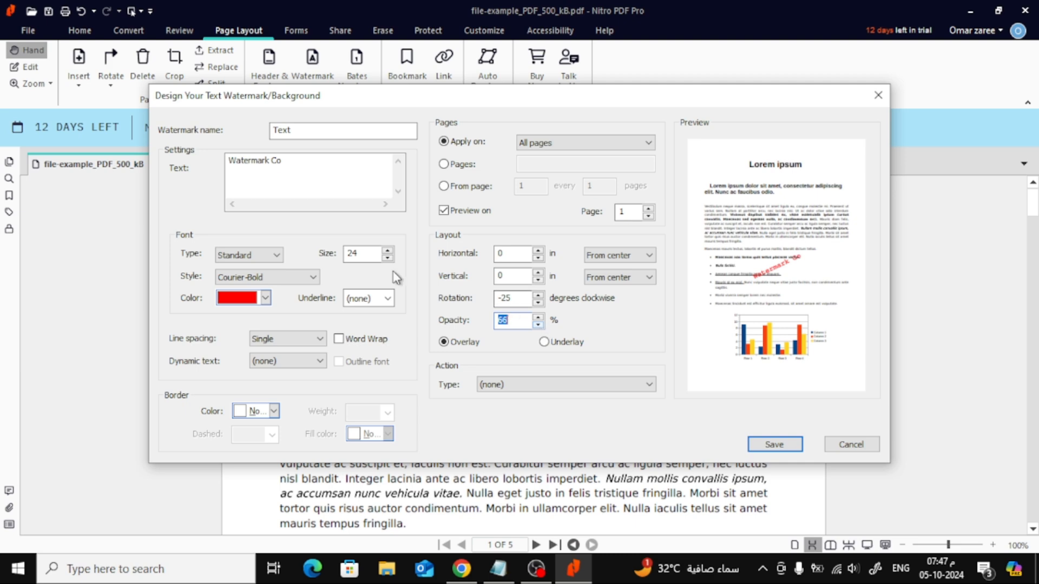
pyautogui.click(389, 250)
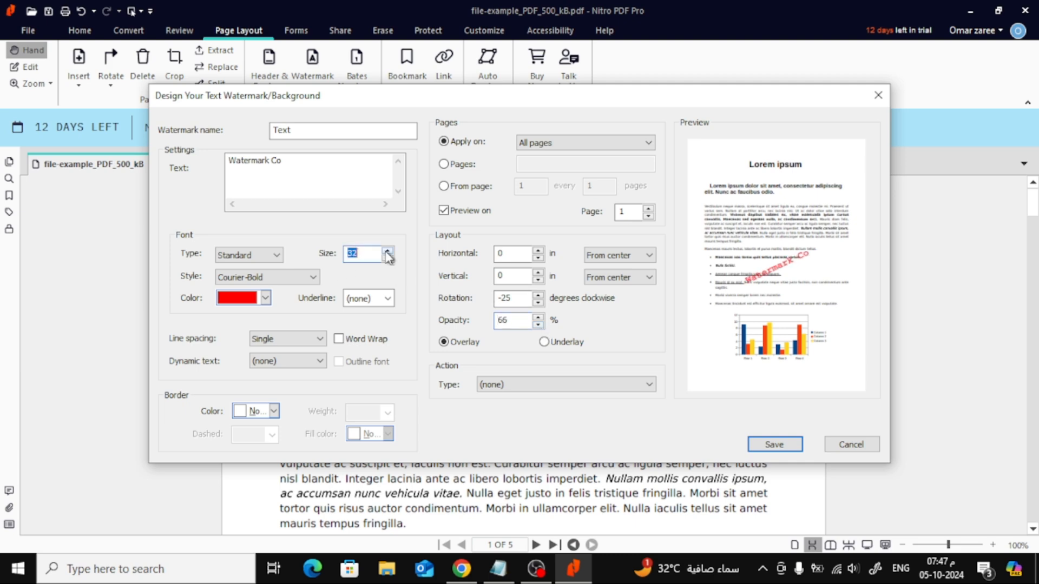
pyautogui.click(388, 251)
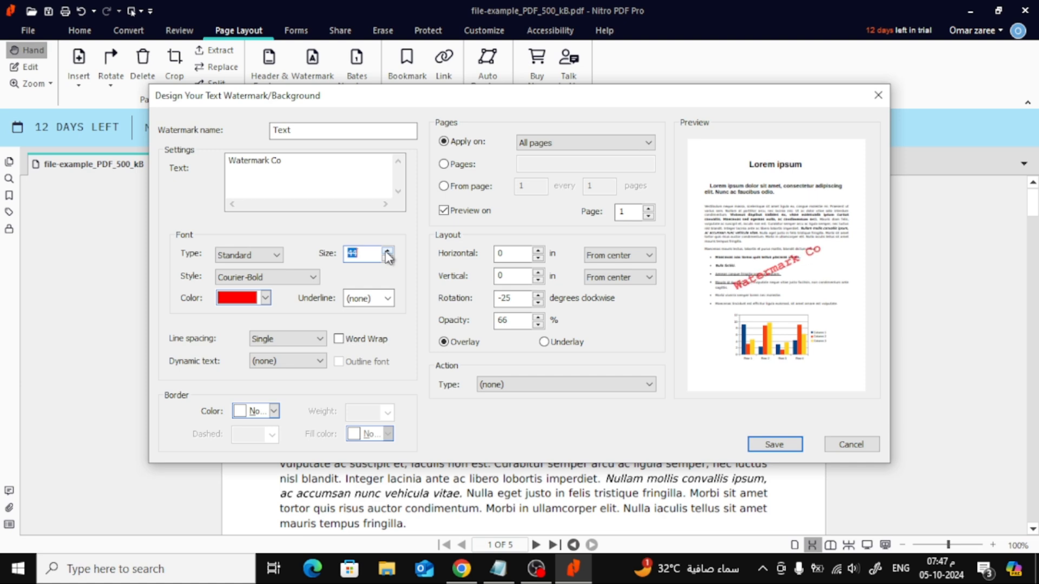
pyautogui.click(389, 250)
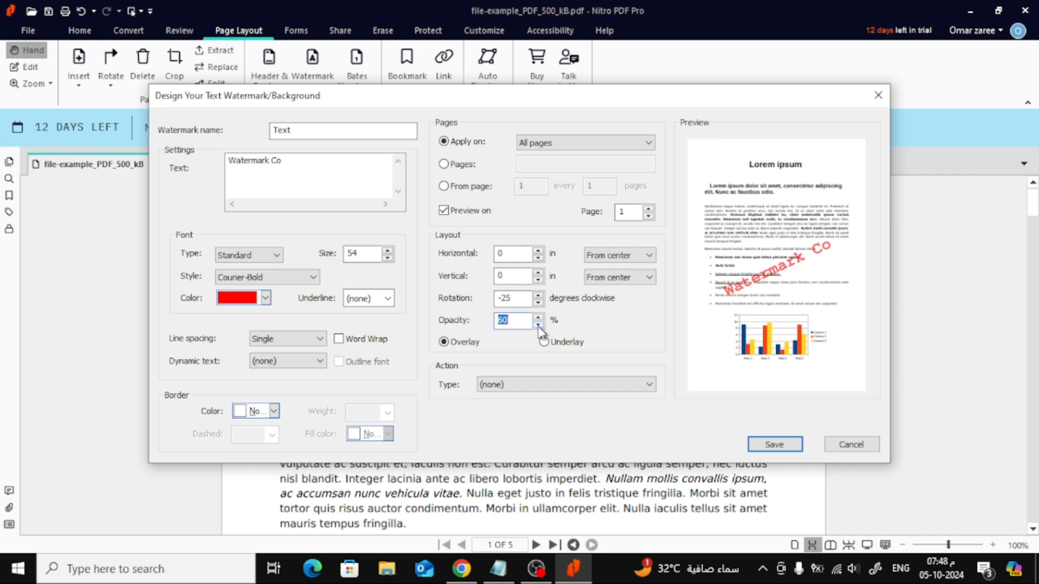
pyautogui.click(537, 324)
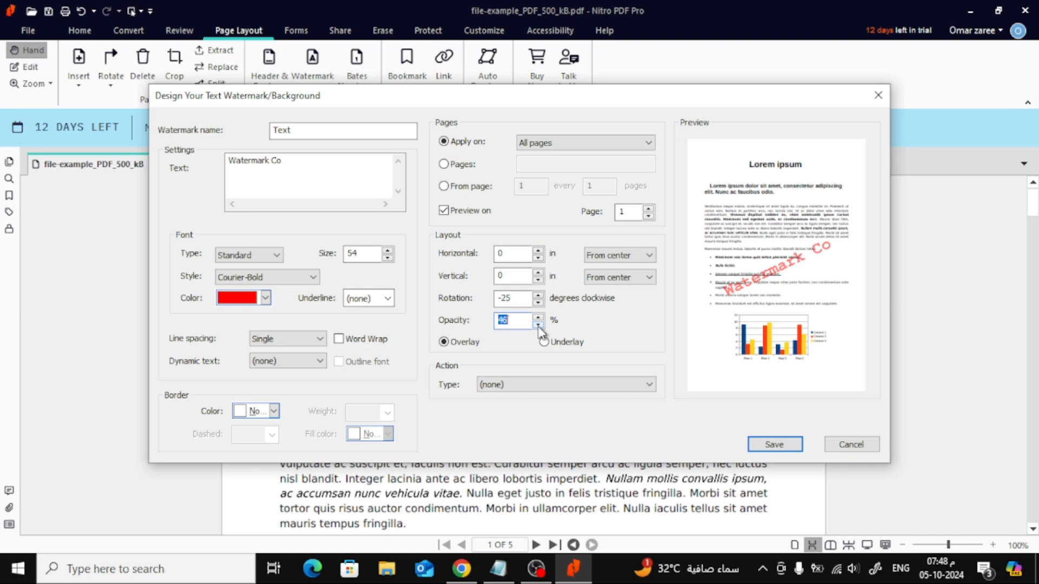
pyautogui.click(537, 324)
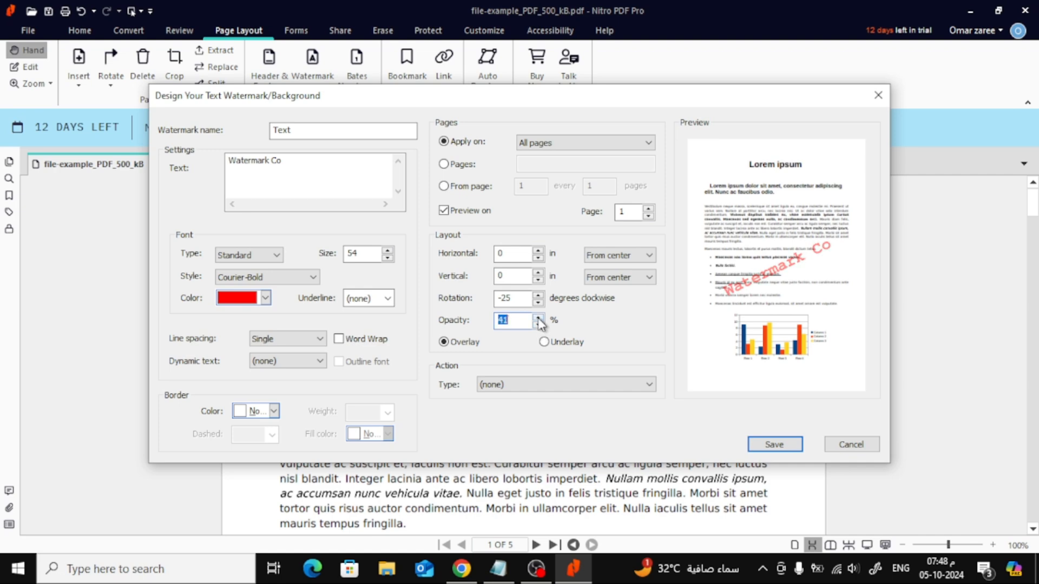
pyautogui.click(774, 444)
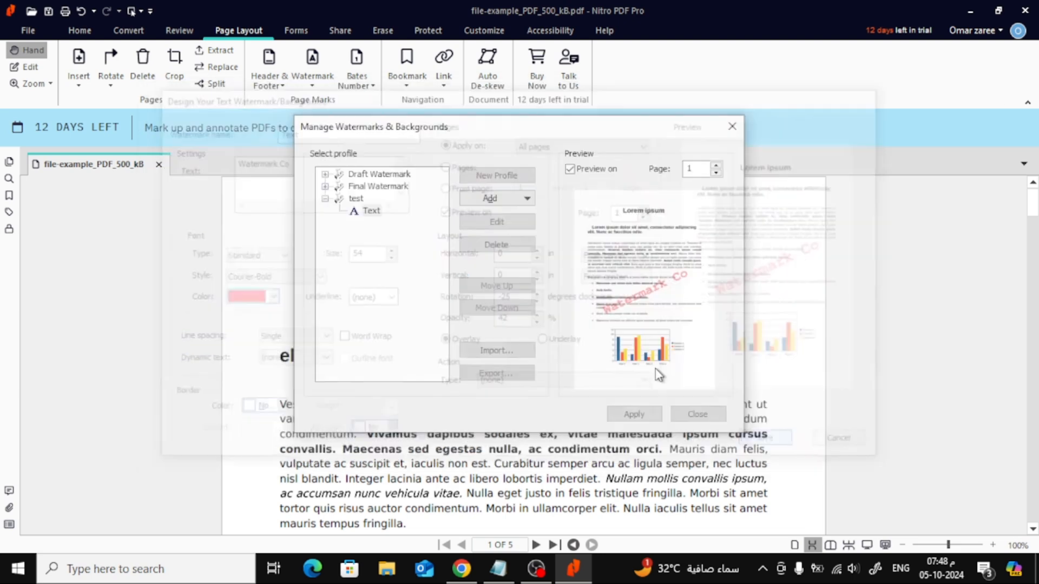
# Step: Apply the 'test' watermark and scroll through the pages to verify it
pyautogui.click(633, 413)
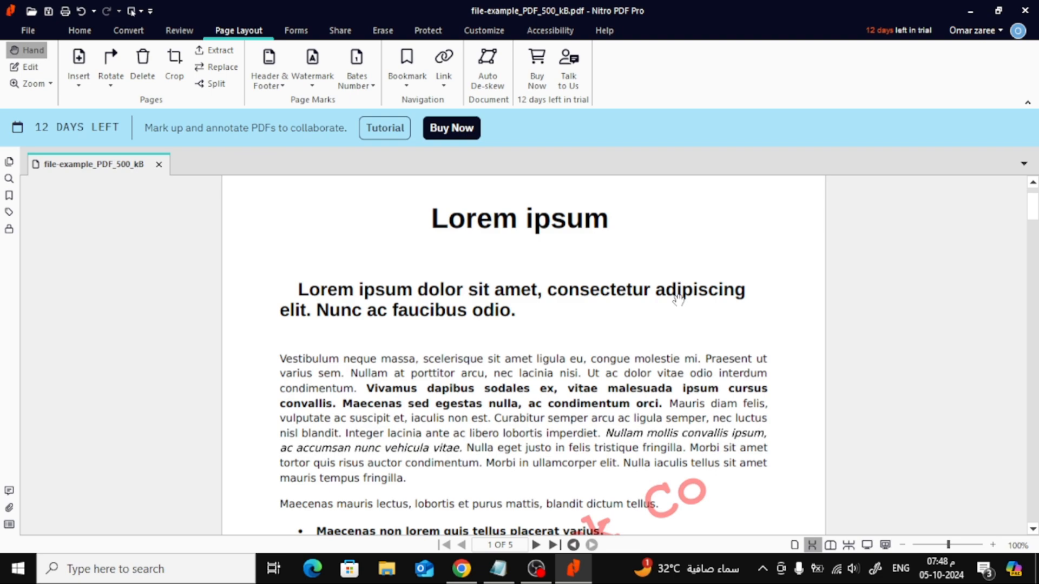
pyautogui.scroll(-3)
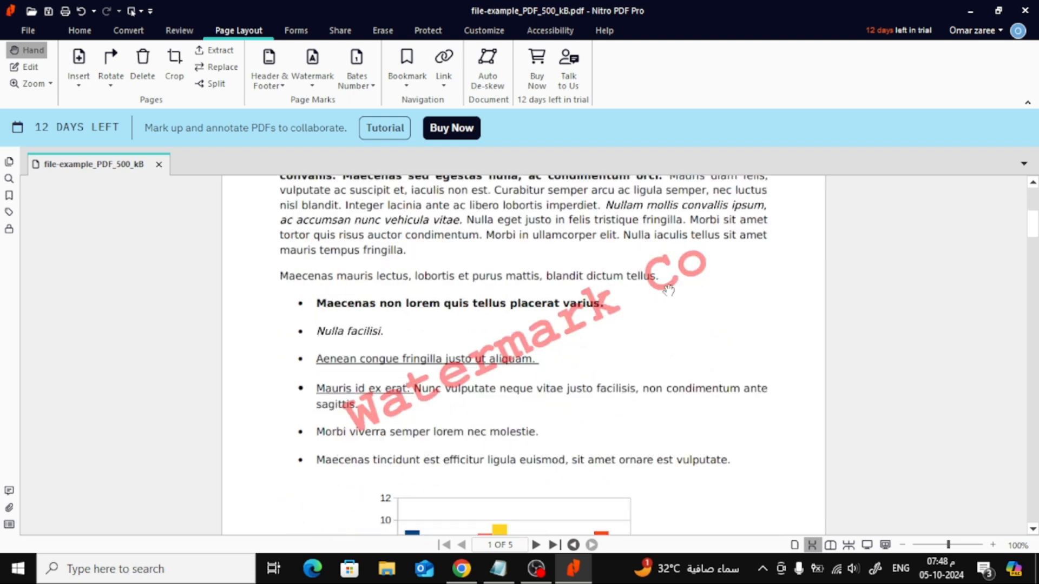
pyautogui.scroll(-3)
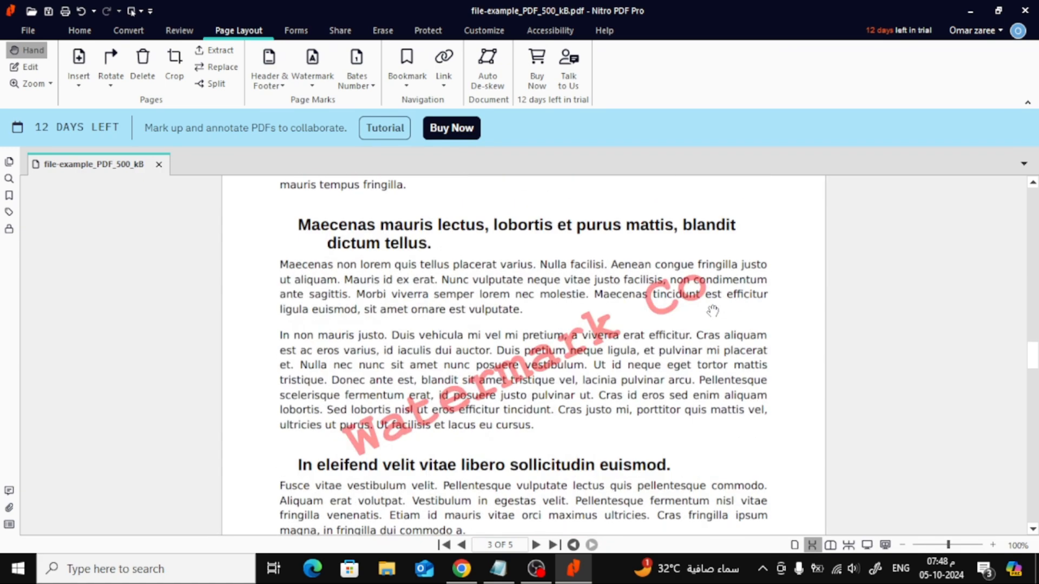
pyautogui.scroll(-3)
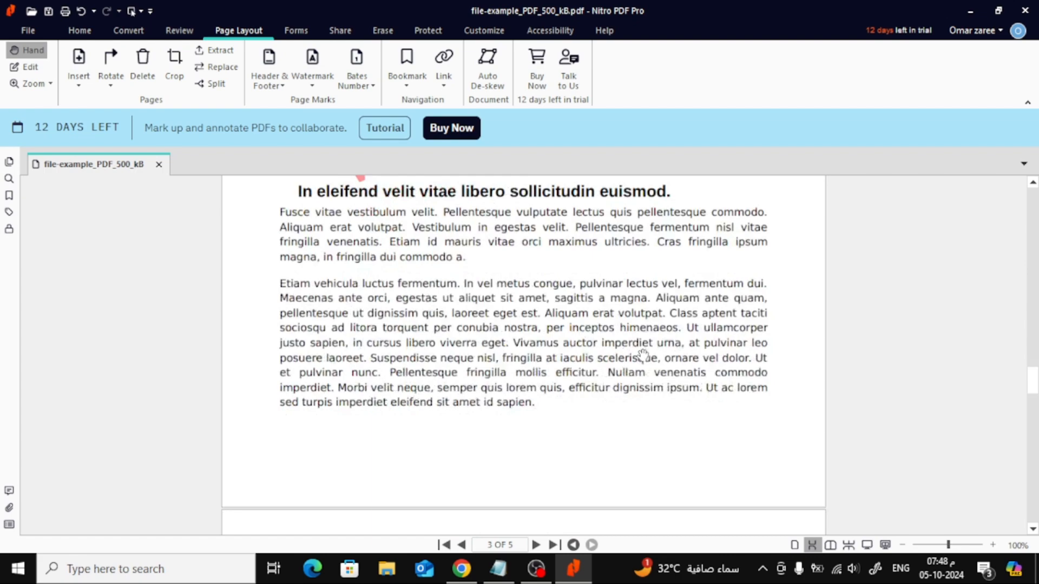
pyautogui.scroll(-3)
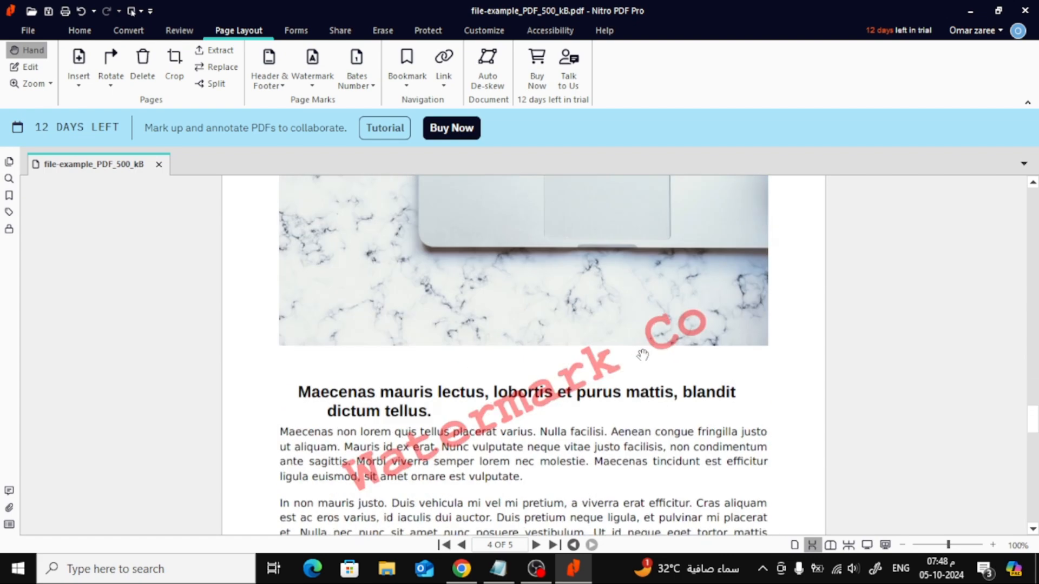
pyautogui.scroll(-3)
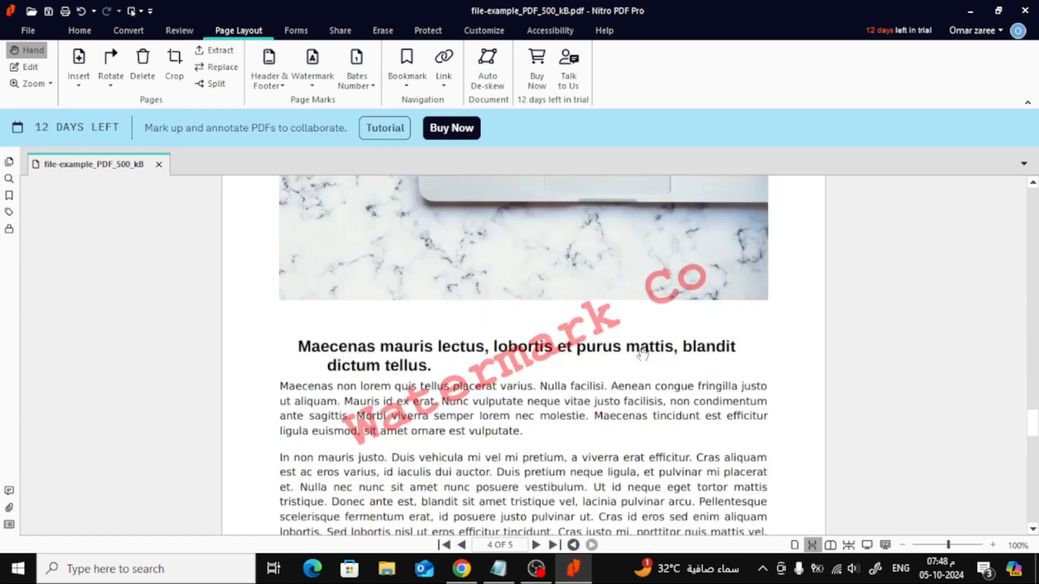